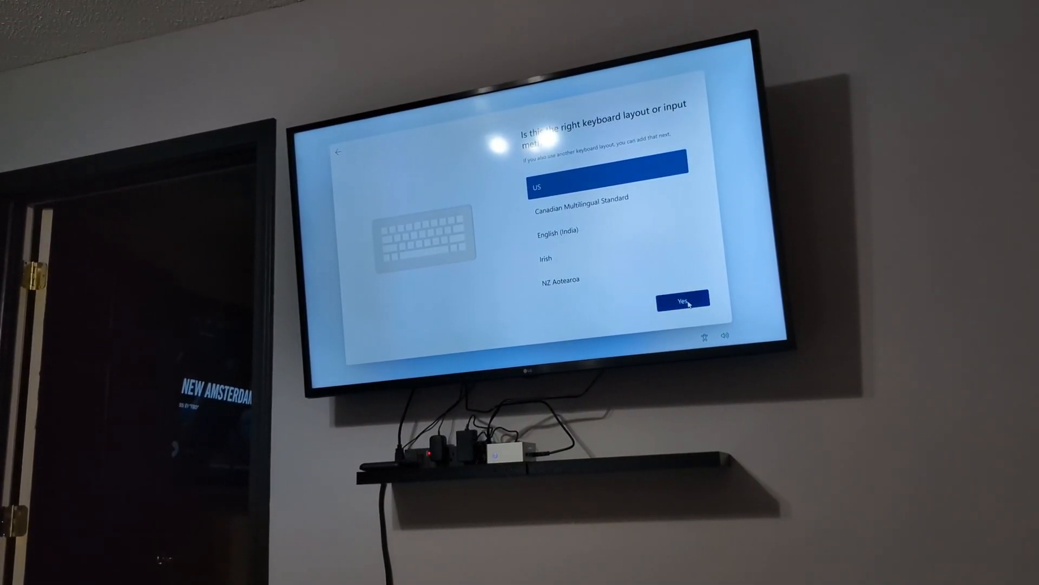
Accept the US keyboard layout and skip adding a second layout
click(682, 298)
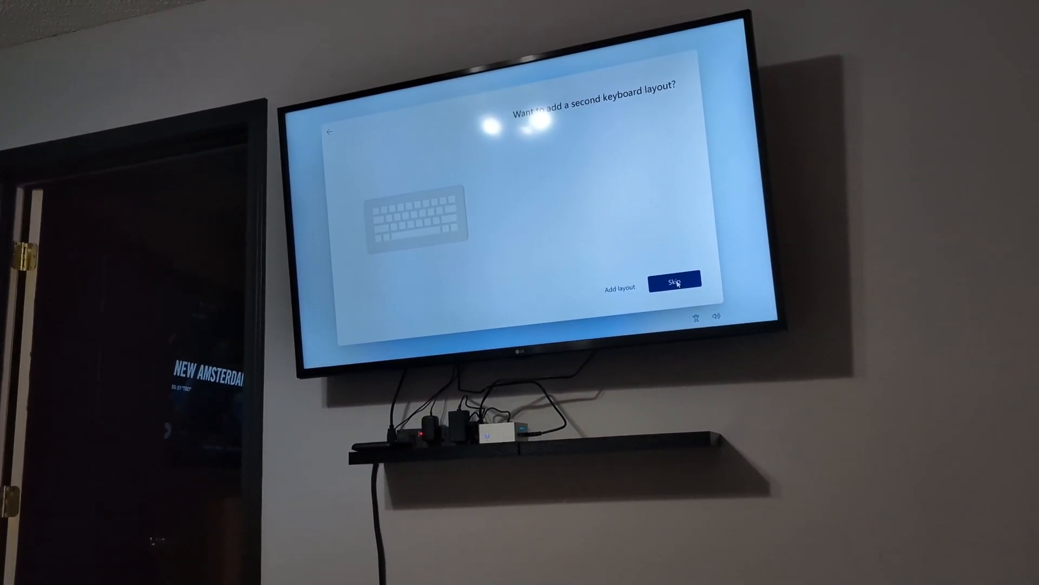
click(675, 281)
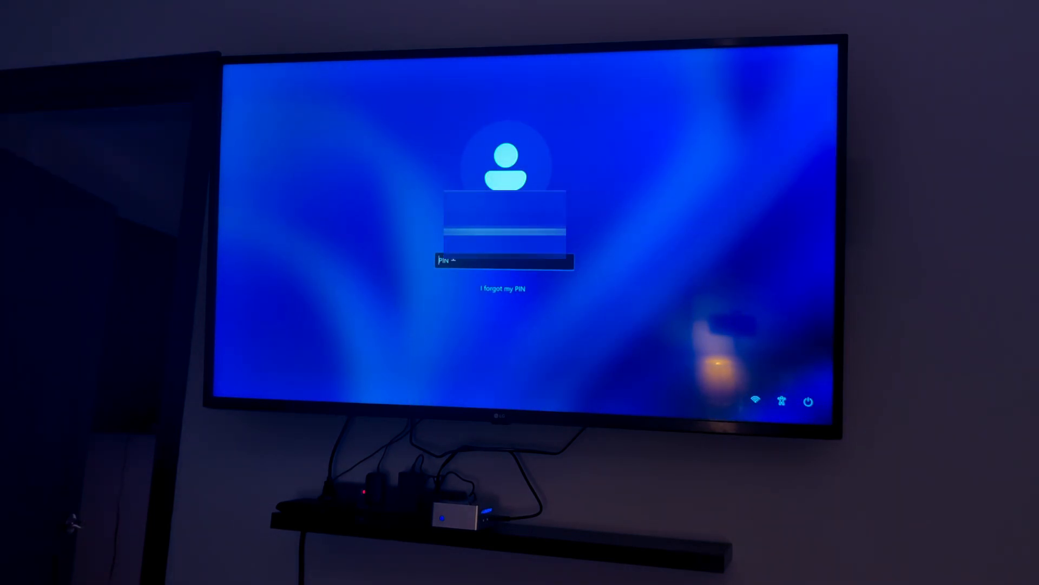
Enter the PIN to sign in to Windows
key(Enter)
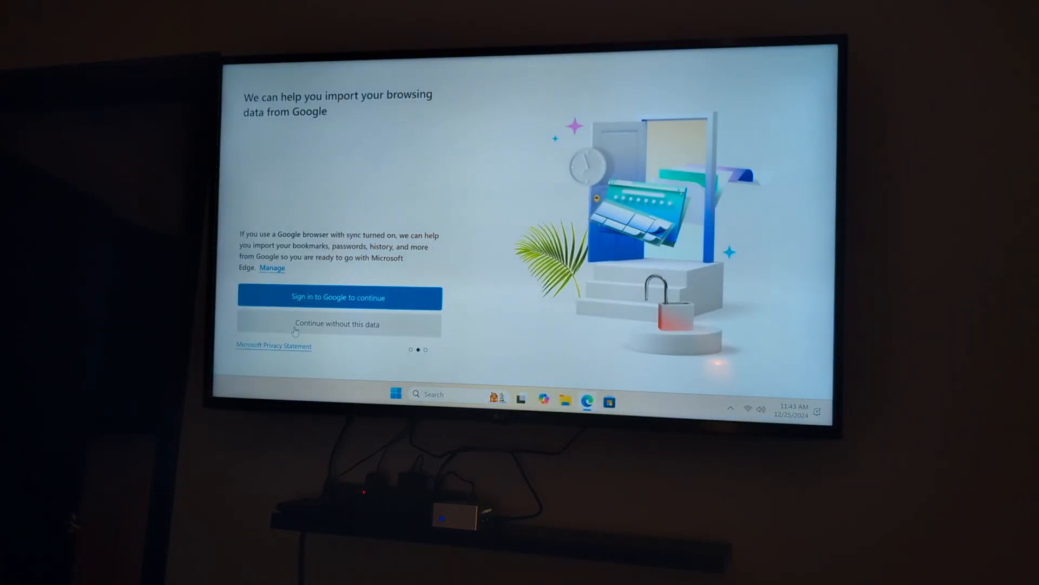
Skip the Google data import, choose Dark appearance in Edge, and search for Steam
click(337, 324)
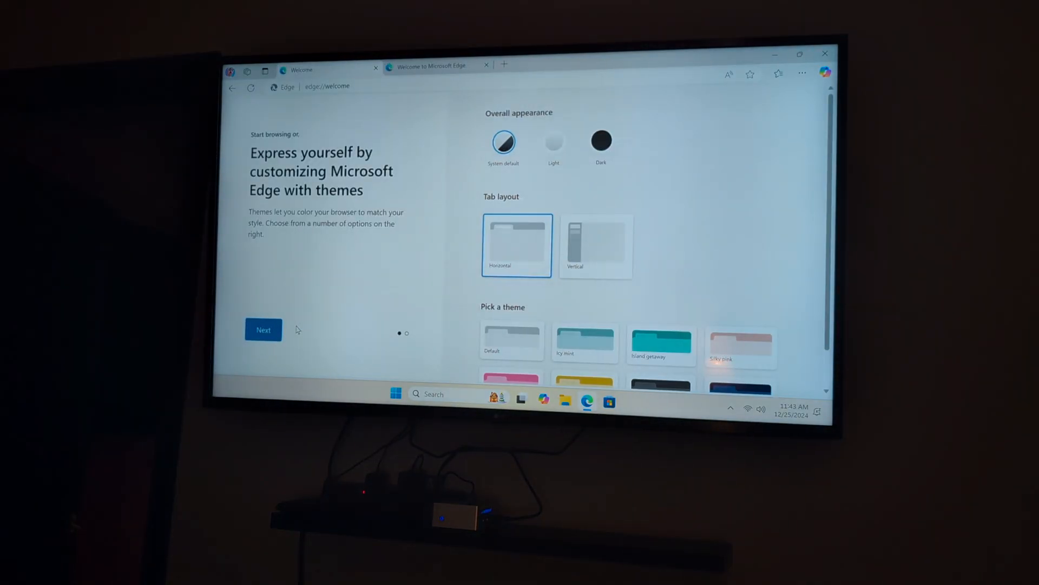
click(601, 142)
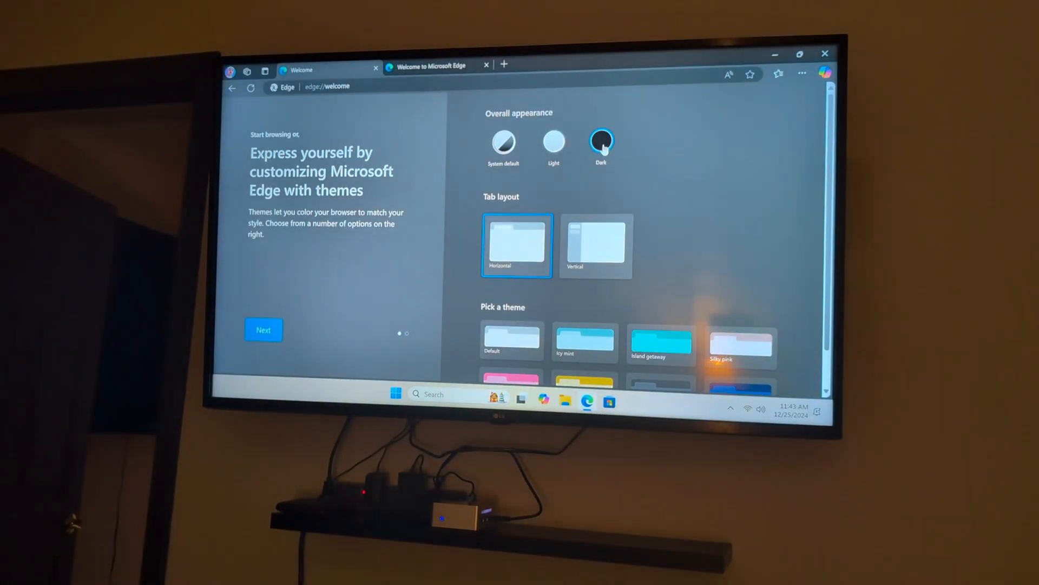
click(328, 87)
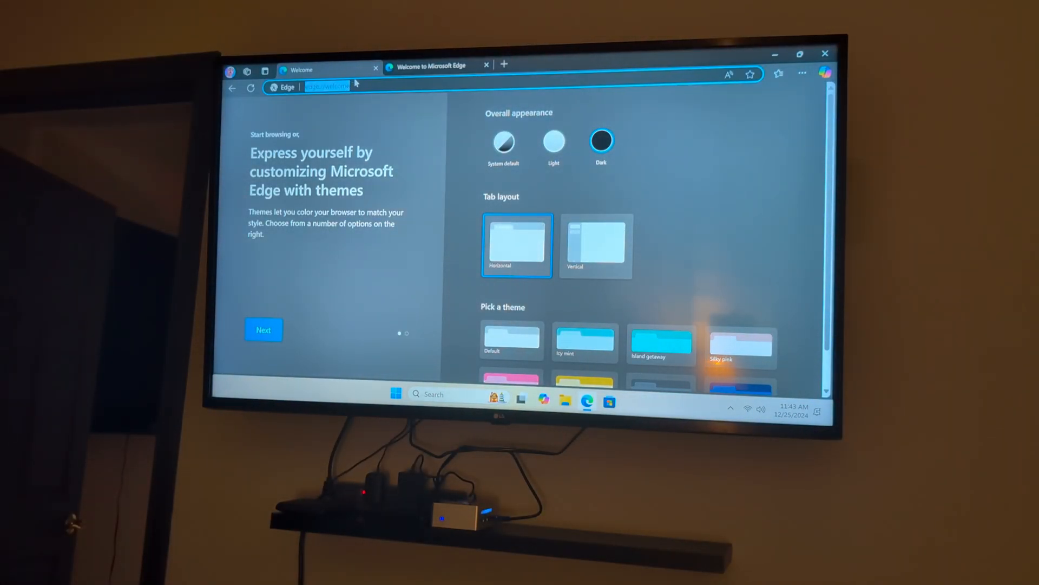
text(steama)
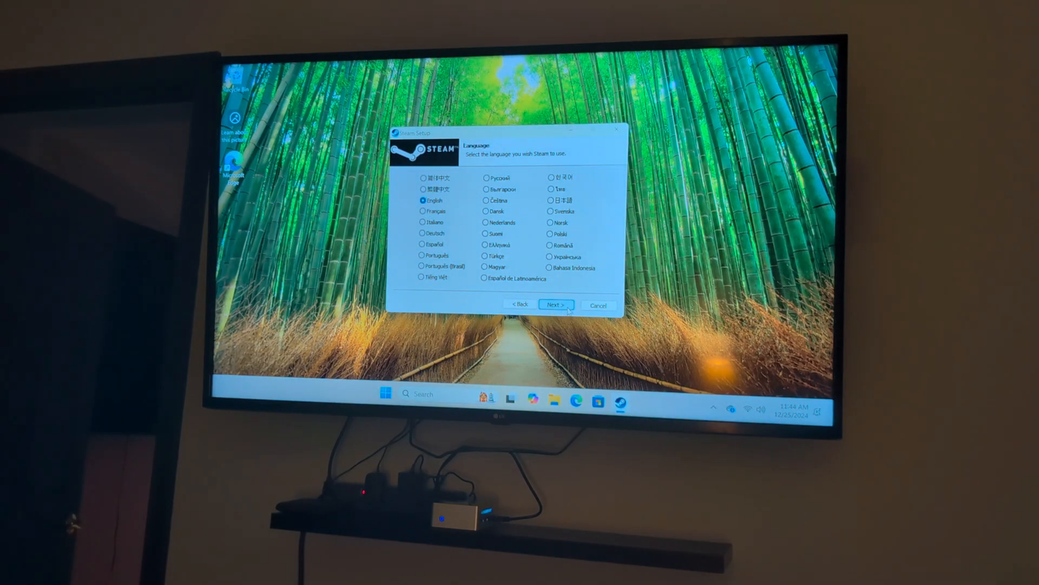
Keep English as Steam's language and install it to the default folder
click(554, 304)
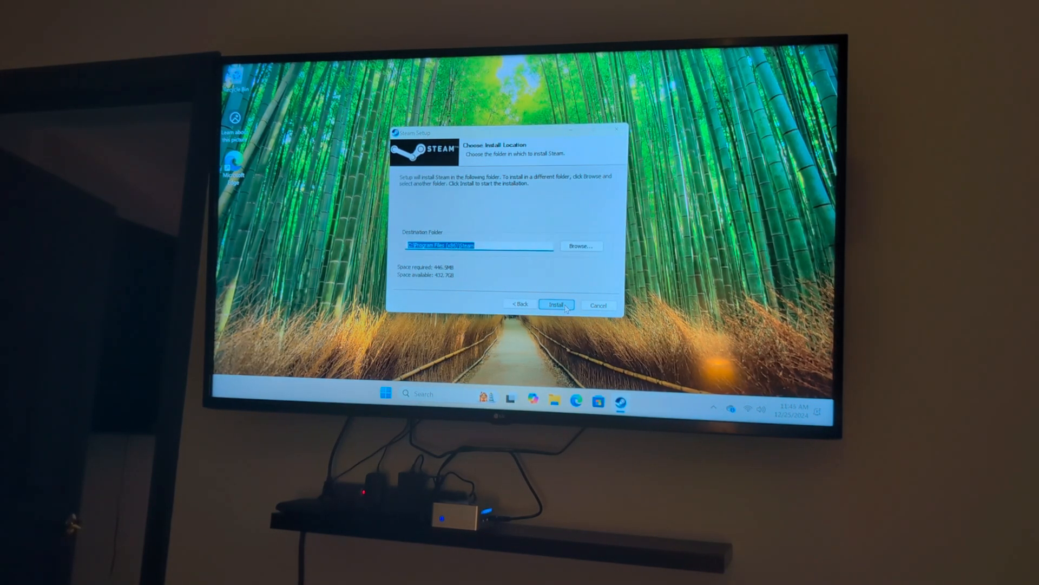
click(556, 305)
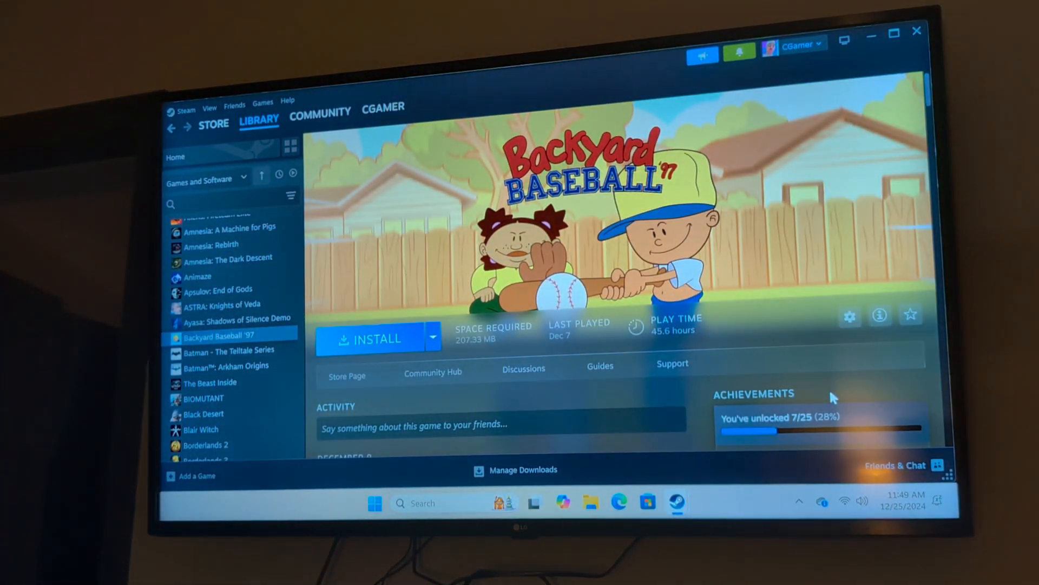
Install Backyard Baseball '97 from its Steam page to drive C
click(375, 339)
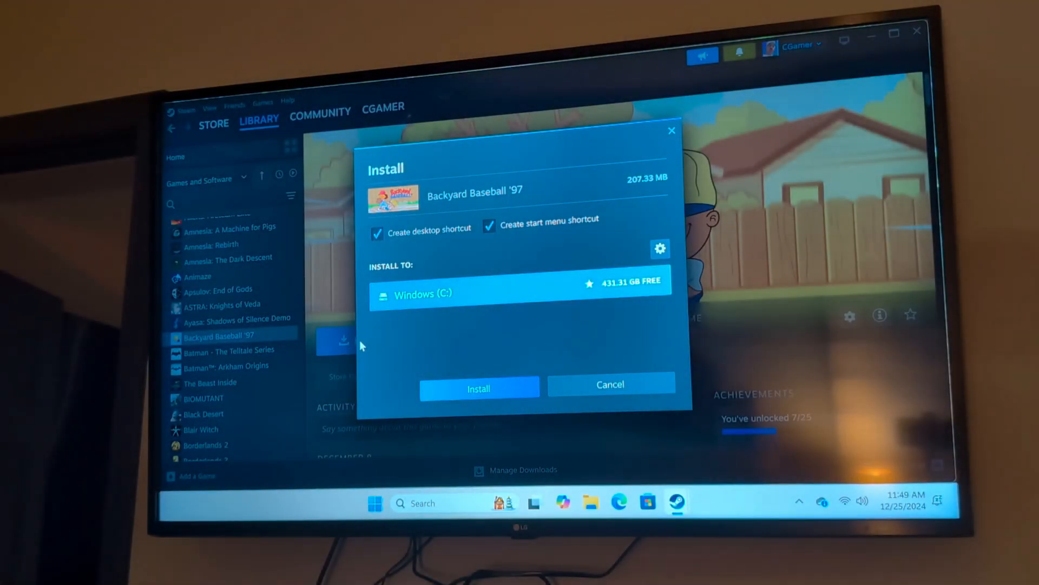
click(478, 389)
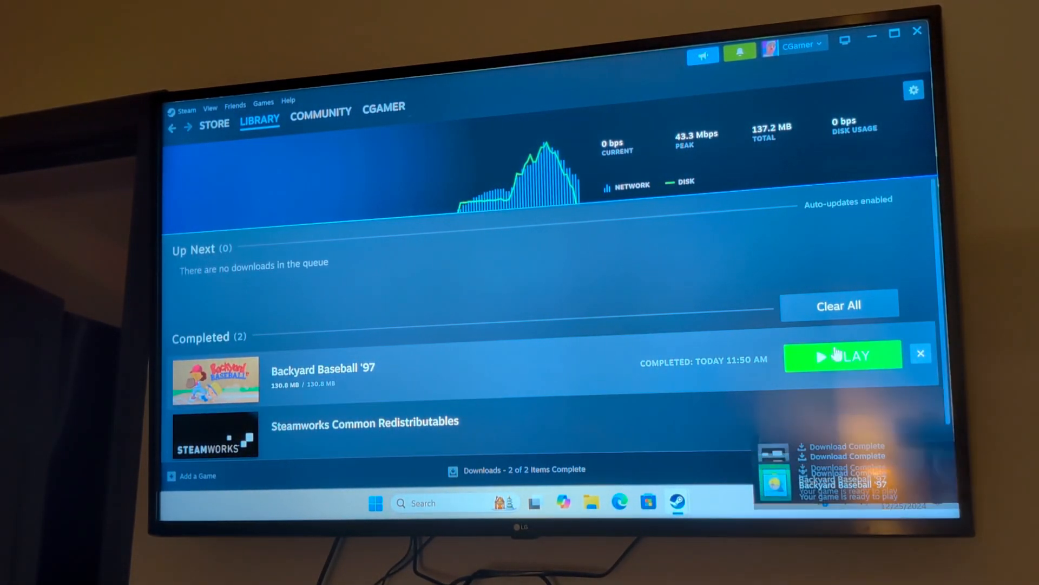
Launch Backyard Baseball '97, approve the UAC prompt, play, then quit the game
click(842, 356)
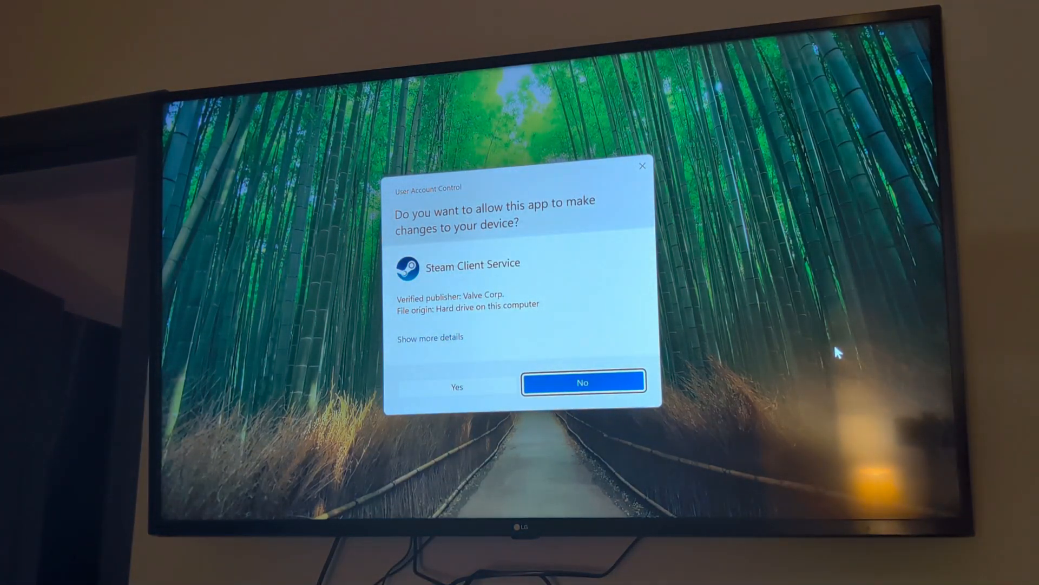
click(456, 387)
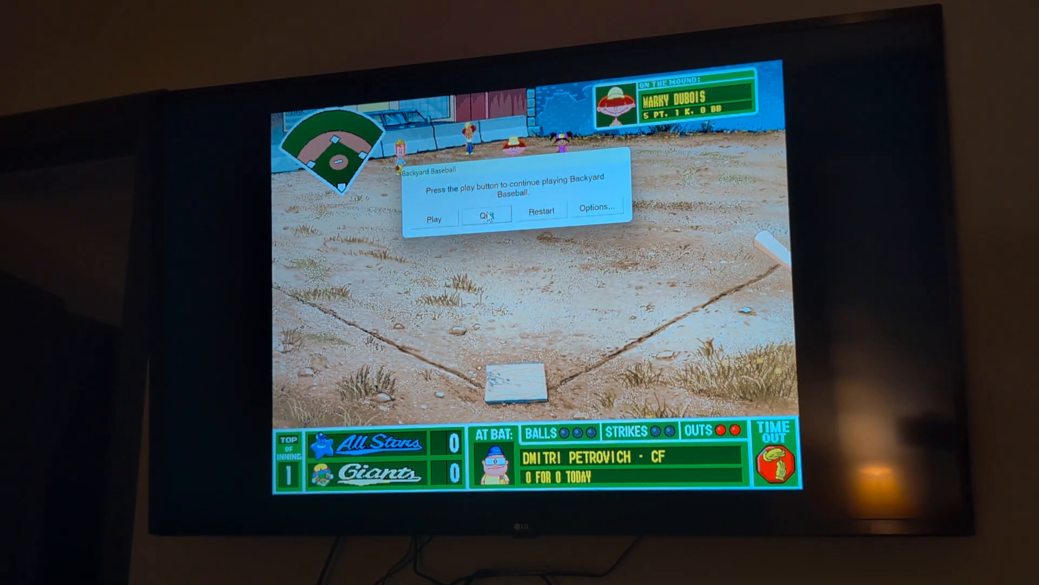
click(486, 214)
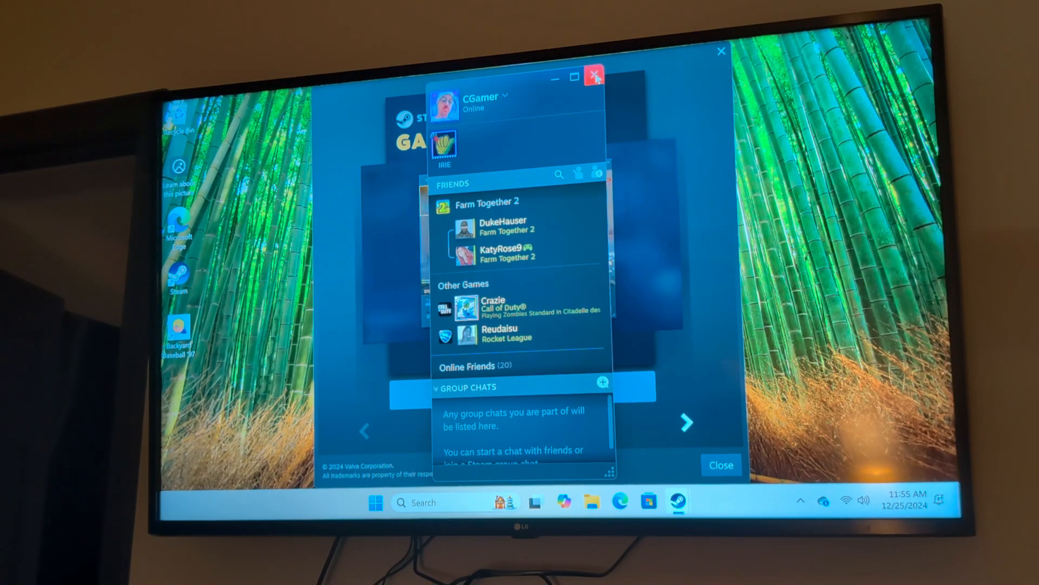
Close Steam's friends window and set sound output to LG TV SSCR2
click(594, 75)
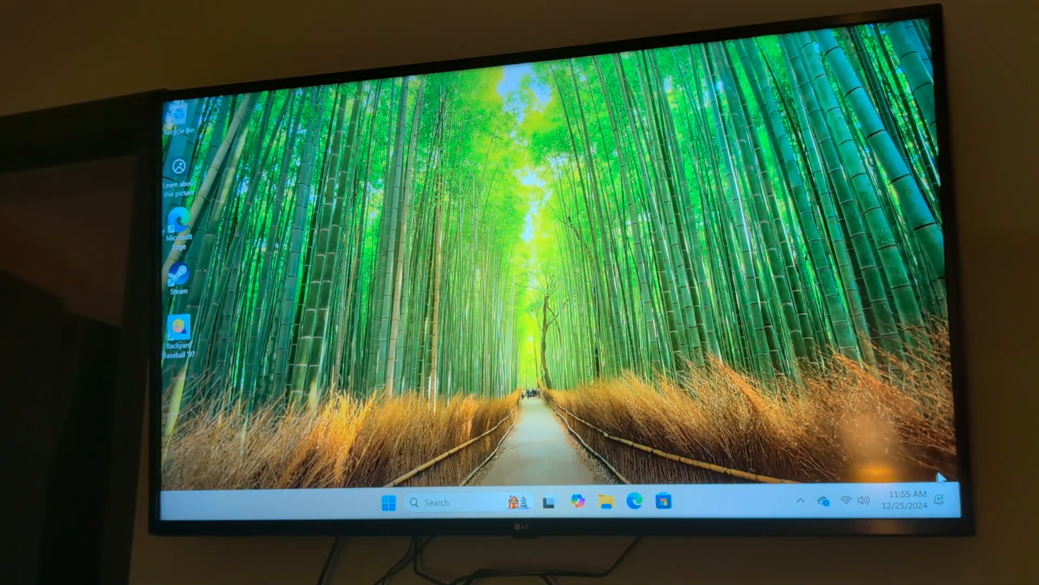
click(853, 501)
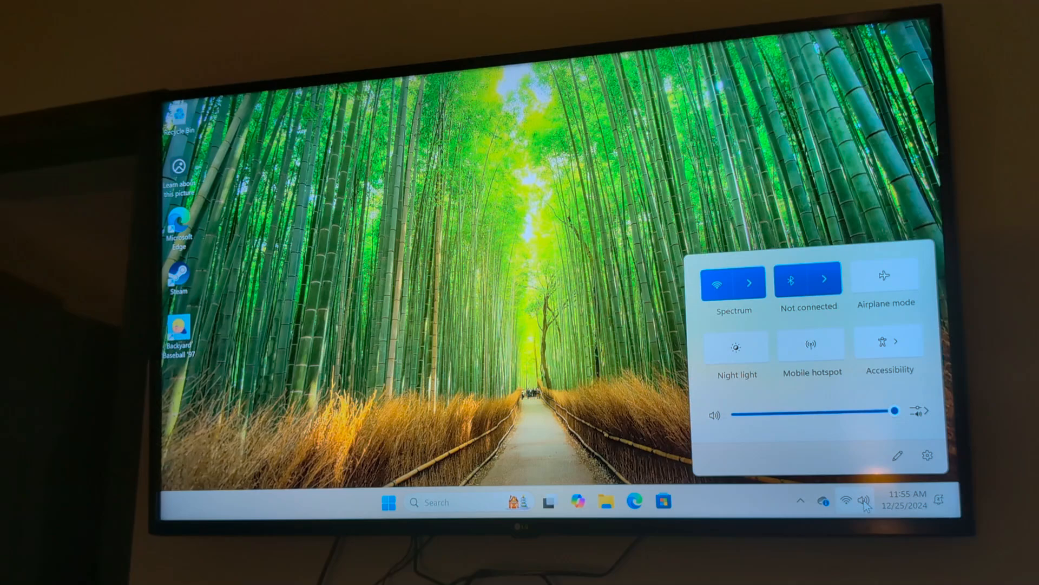
drag(892, 411, 896, 411)
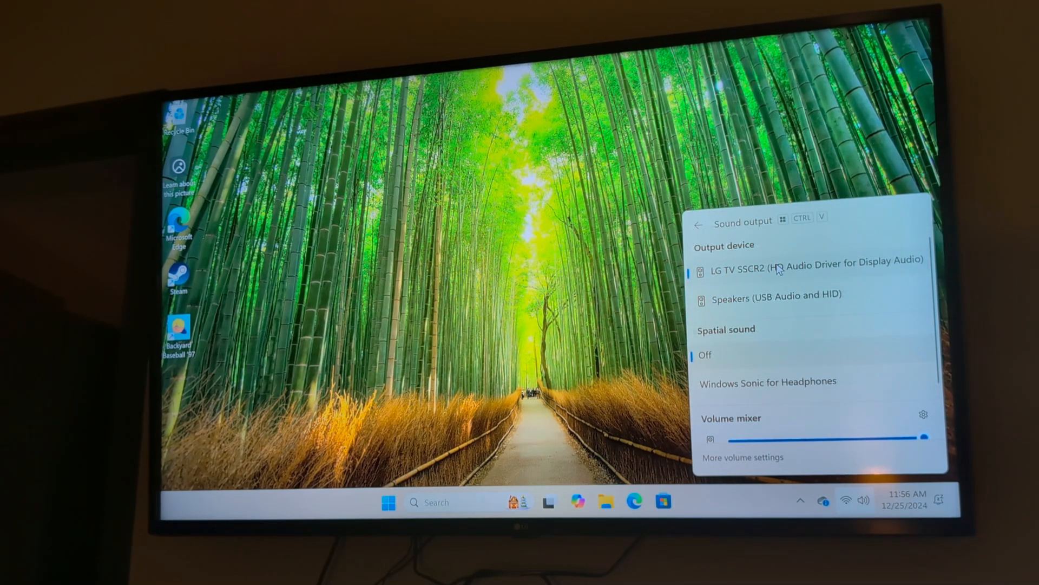
click(697, 224)
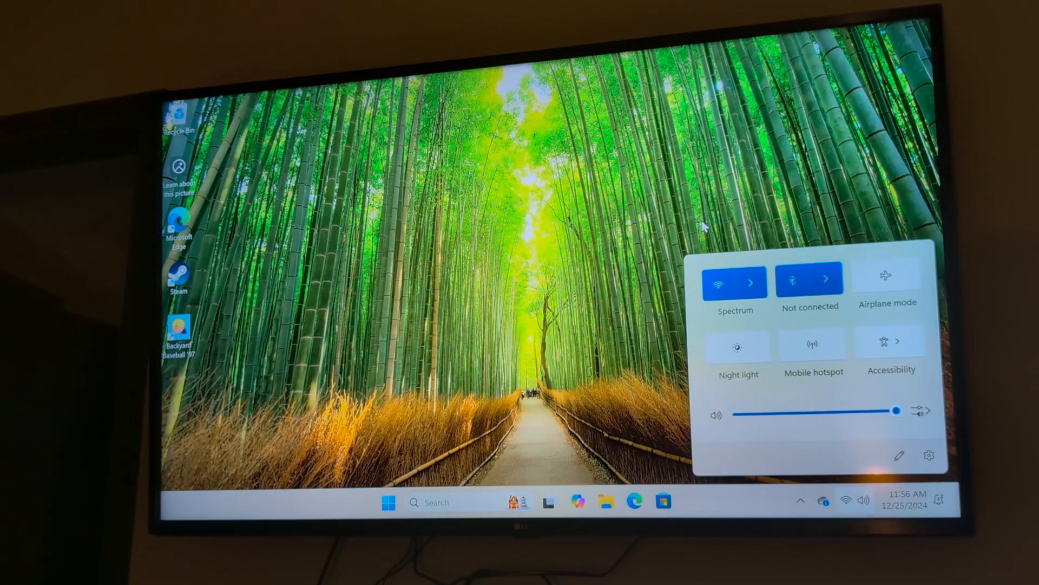
Lower the system volume from 66 to about half
drag(897, 411, 840, 414)
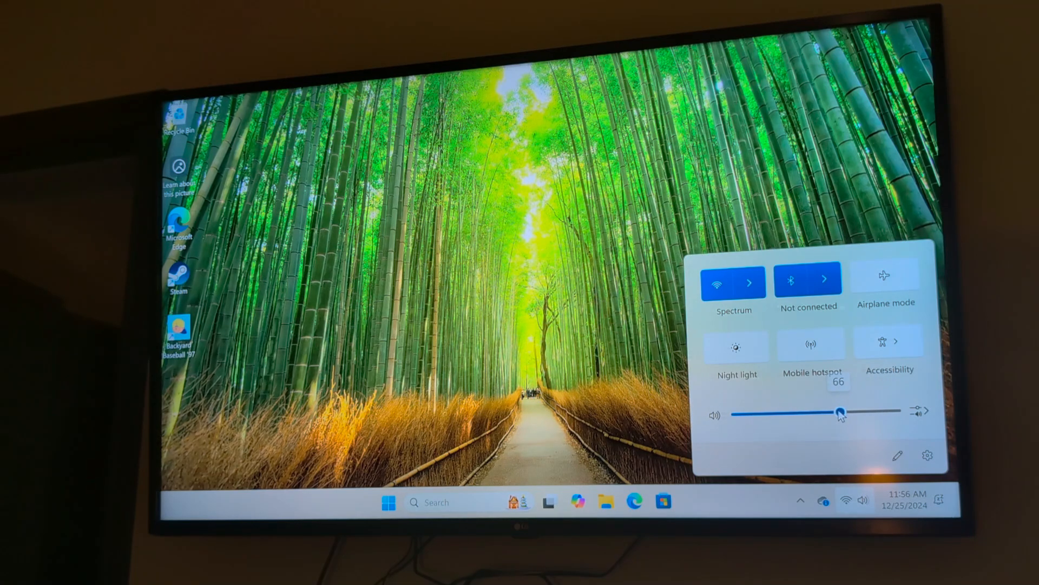
drag(841, 413, 816, 413)
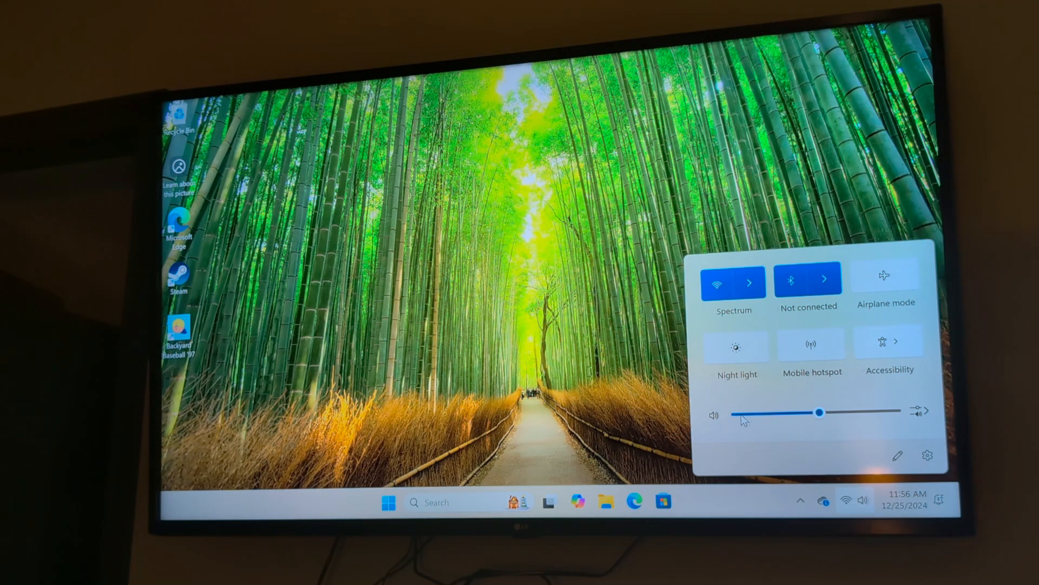
drag(743, 419, 818, 411)
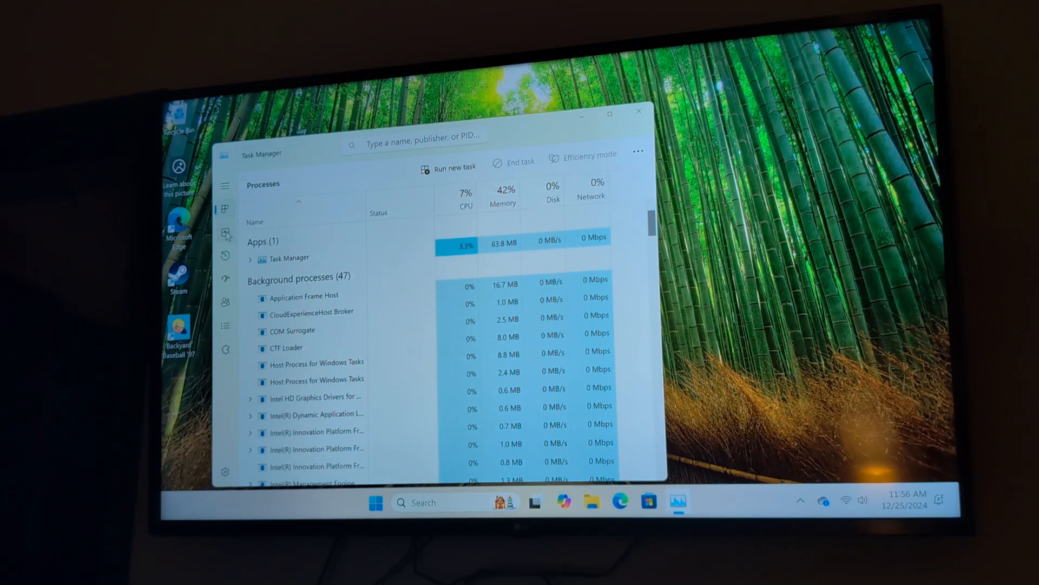
Review CPU, Memory, Disk 0 (C:), Wi-Fi and GPU 0 performance details
click(225, 232)
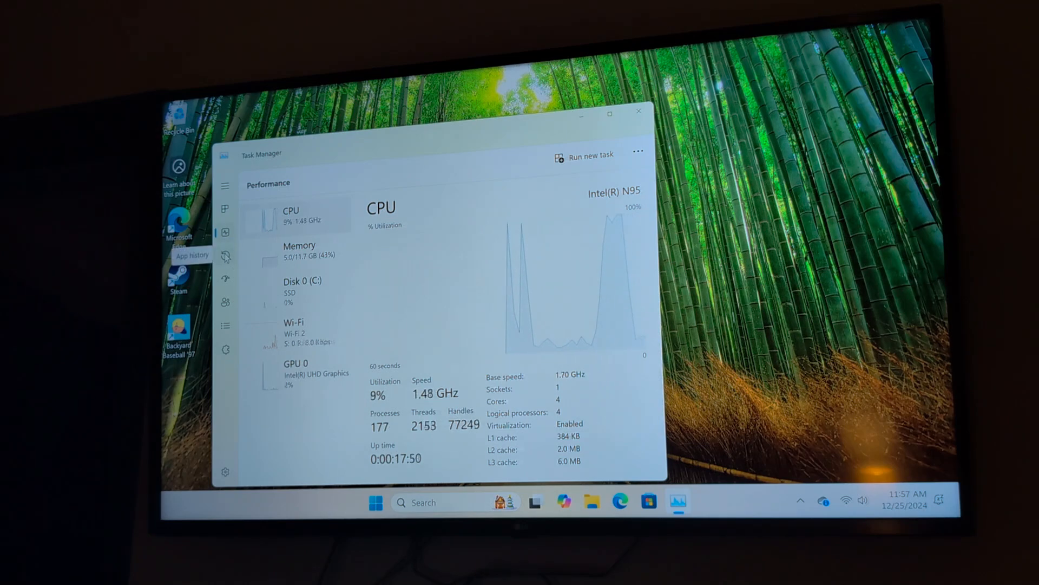
click(299, 251)
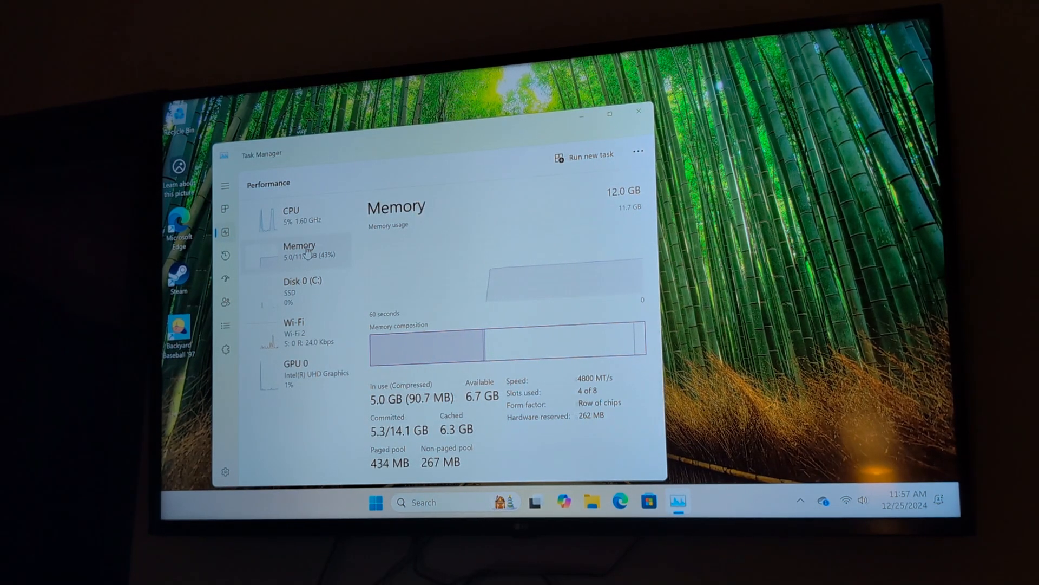
click(302, 290)
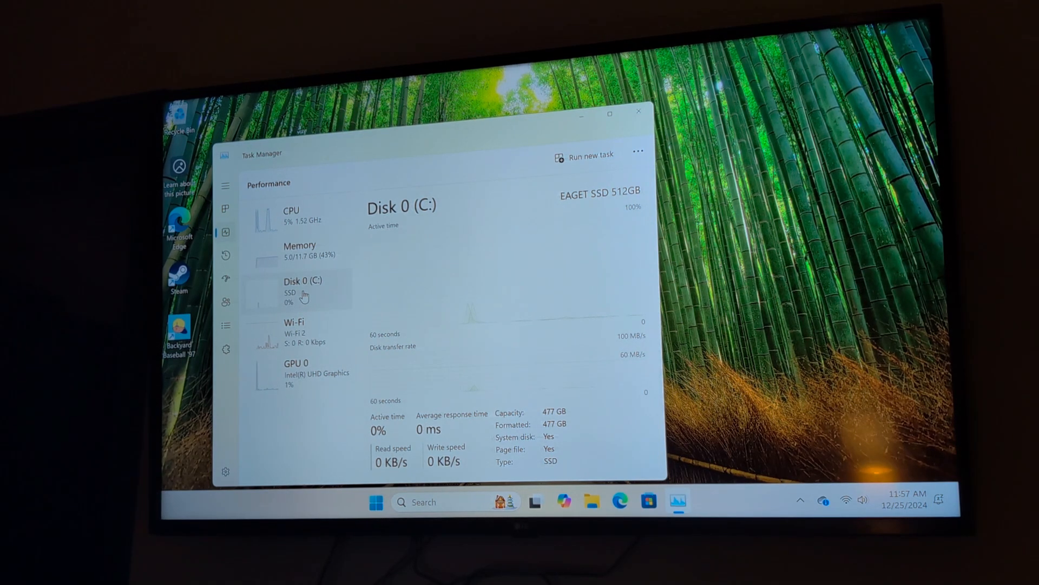
click(294, 321)
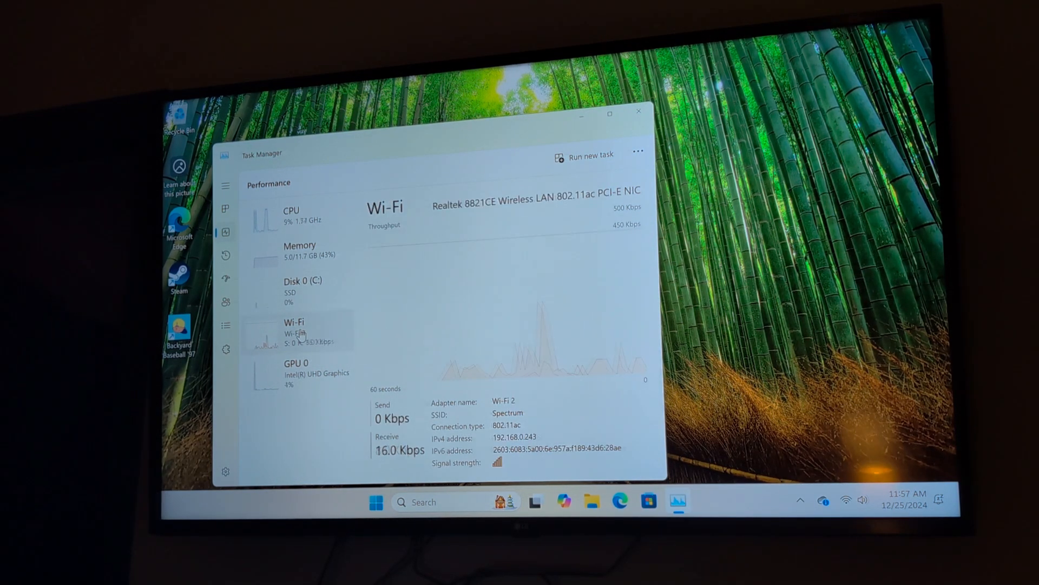
click(296, 363)
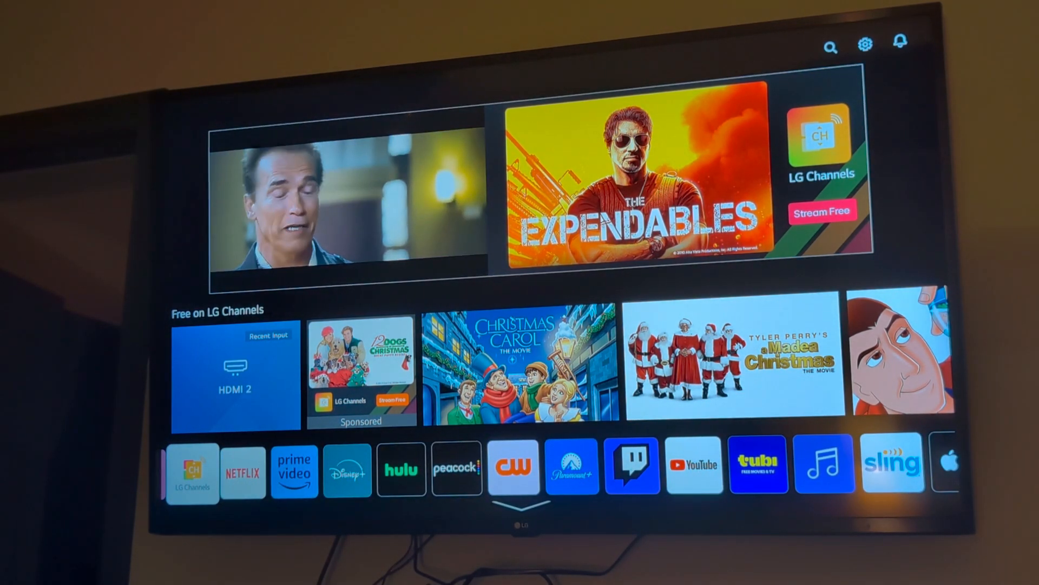
Select Store on the webOS home bar to launch the LG Content Store
click(192, 470)
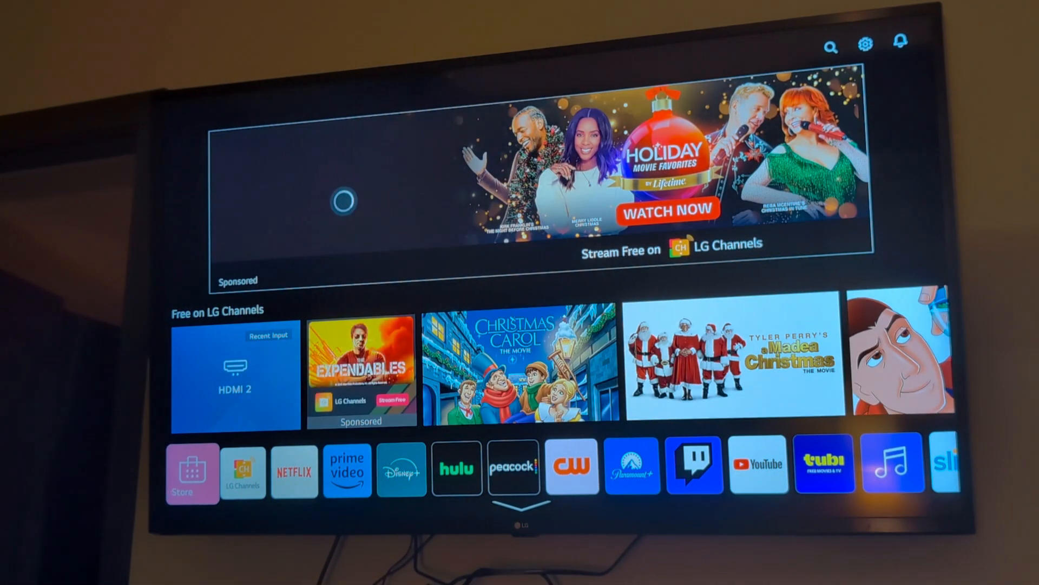
click(191, 472)
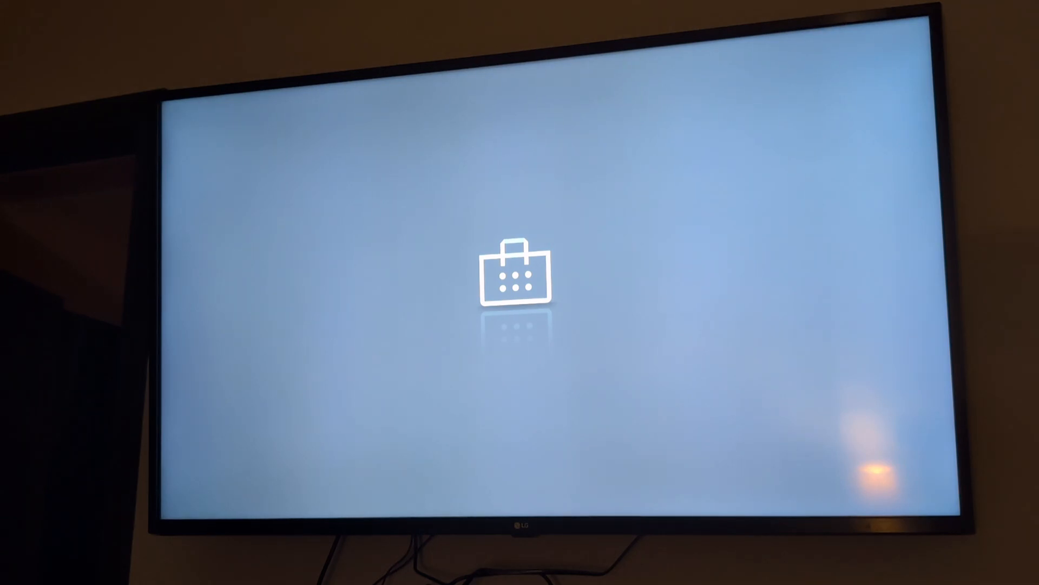